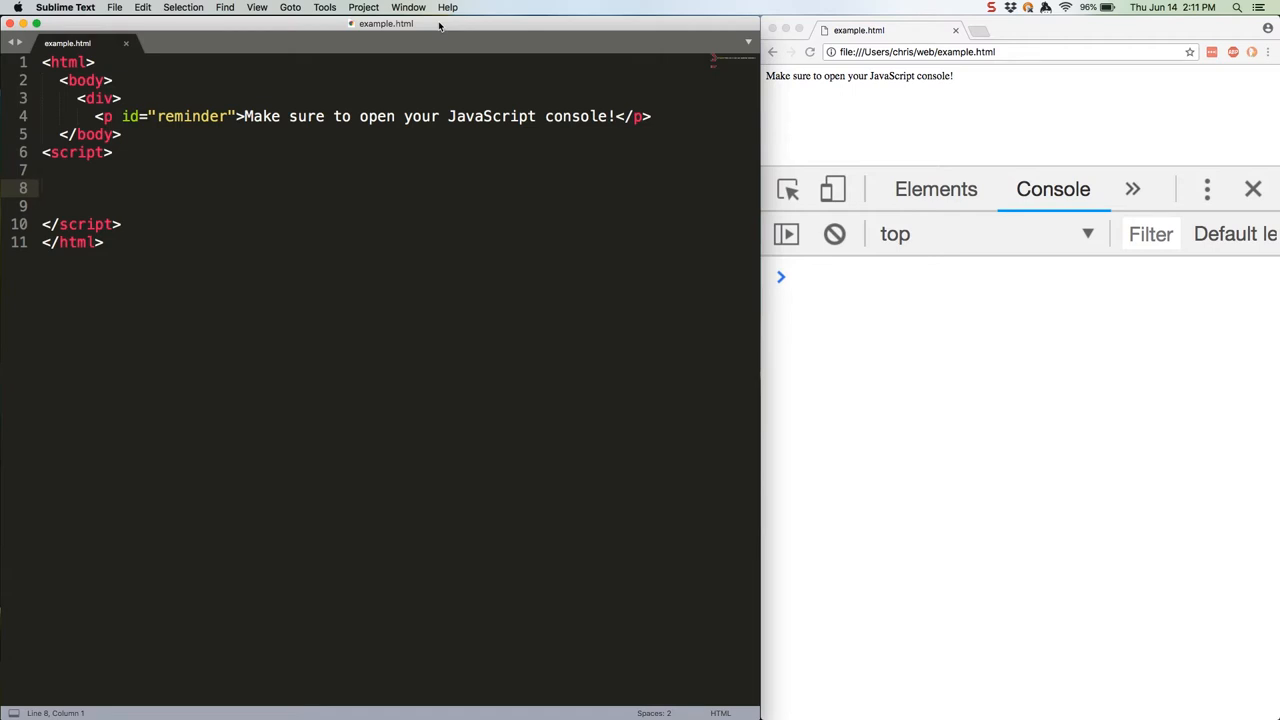
Define the characters array ['Mario', 'Samus', 'Megaman'] and a nintendoSwitch object with graphicsCard 'Nvidia'.
{"action": "type", "text": "const character"}
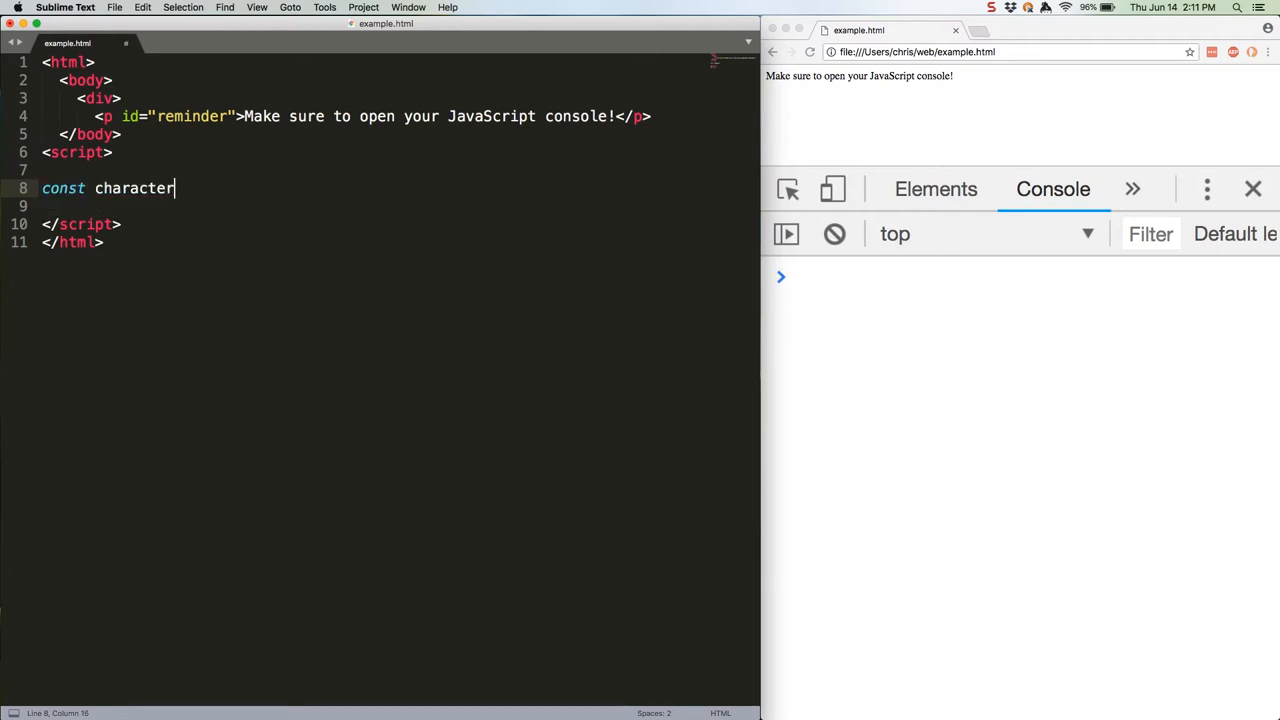
{"action": "type", "text": "s = ['Mario', 'Samus', 'Megaman'. ]"}
{"action": "left_click", "coordinate": [400, 206]}
{"action": "type", "text": "const nintendoSwitch = {"}
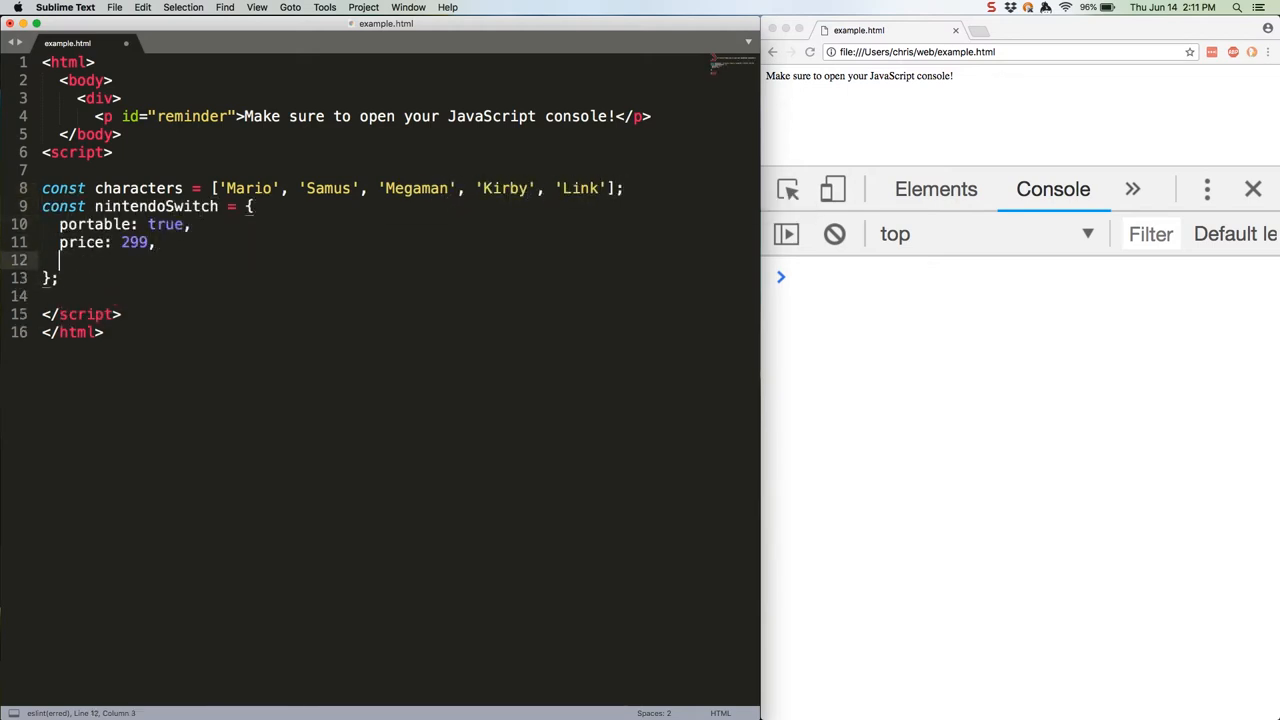
{"action": "type", "text": "graphicsCard: 'Nvidia',"}
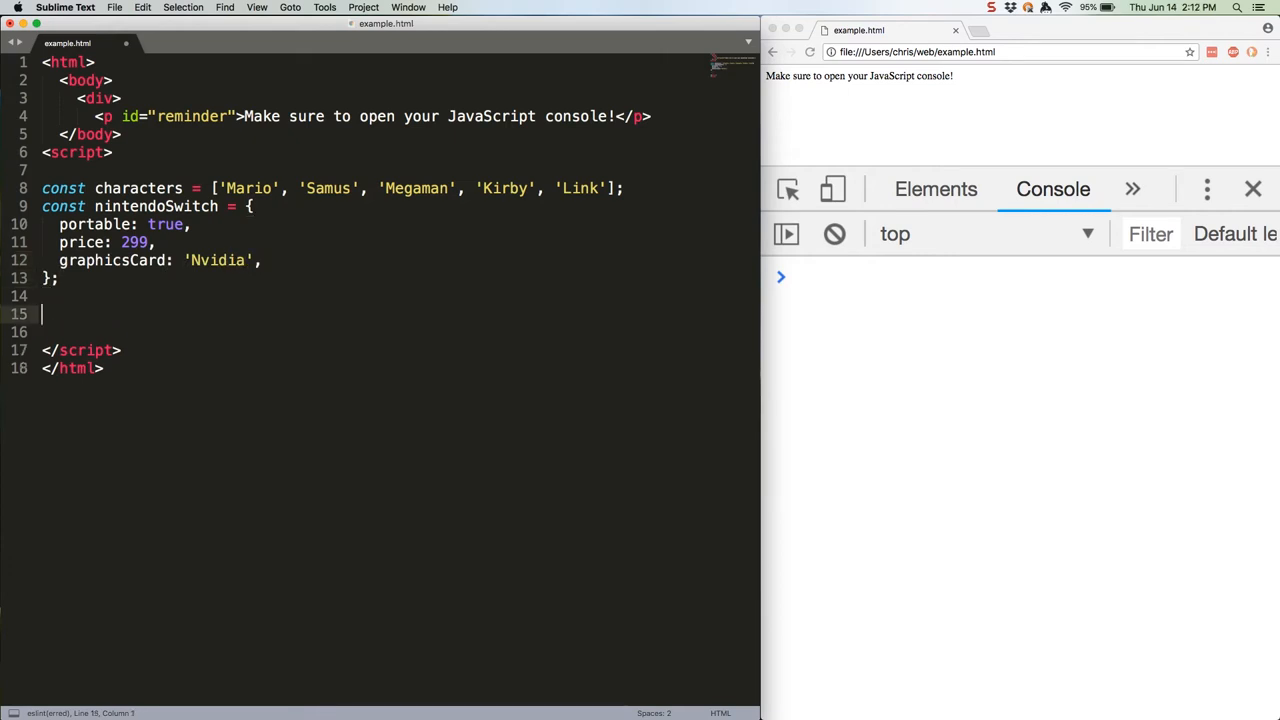
Map characters to uppercase as shoutCharacters and log hasPropPrice from hasOwnProperty('price').
{"action": "type", "text": "const shoutCharacters = characters.map(char)"}
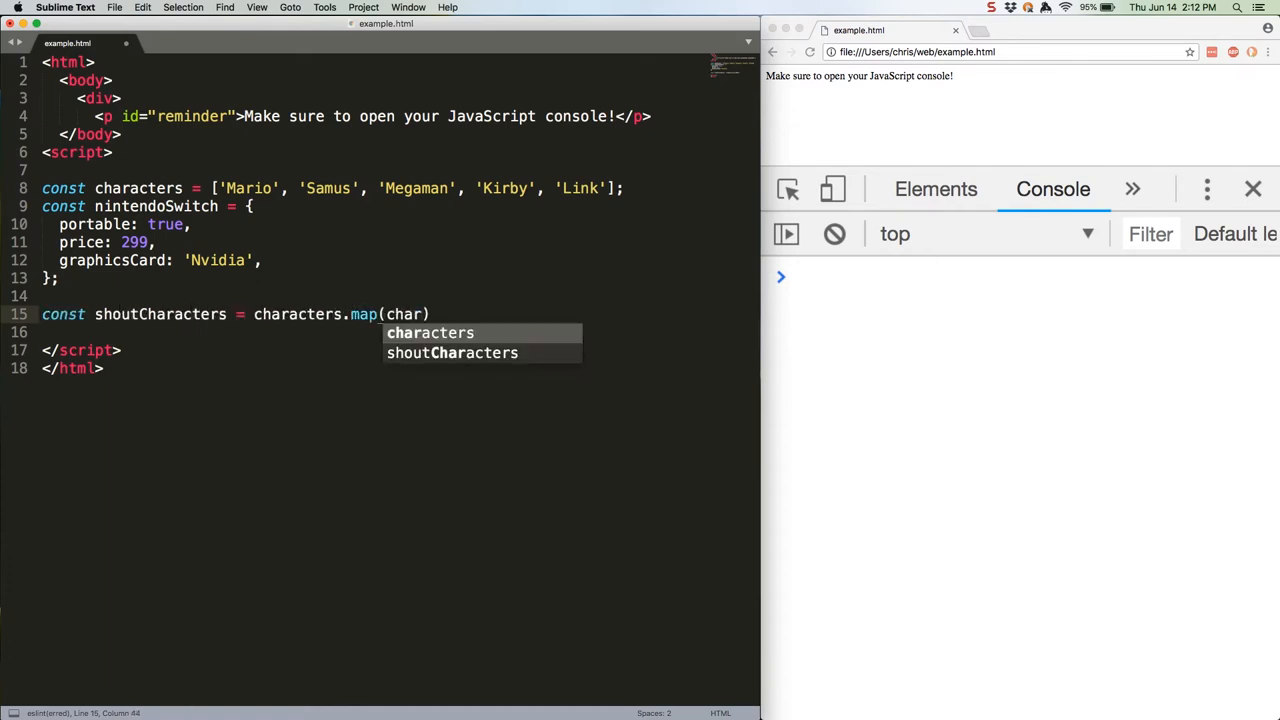
{"action": "type", "text": "(name) => name.toUpperCase()"}
{"action": "type", "text": "console.log("}
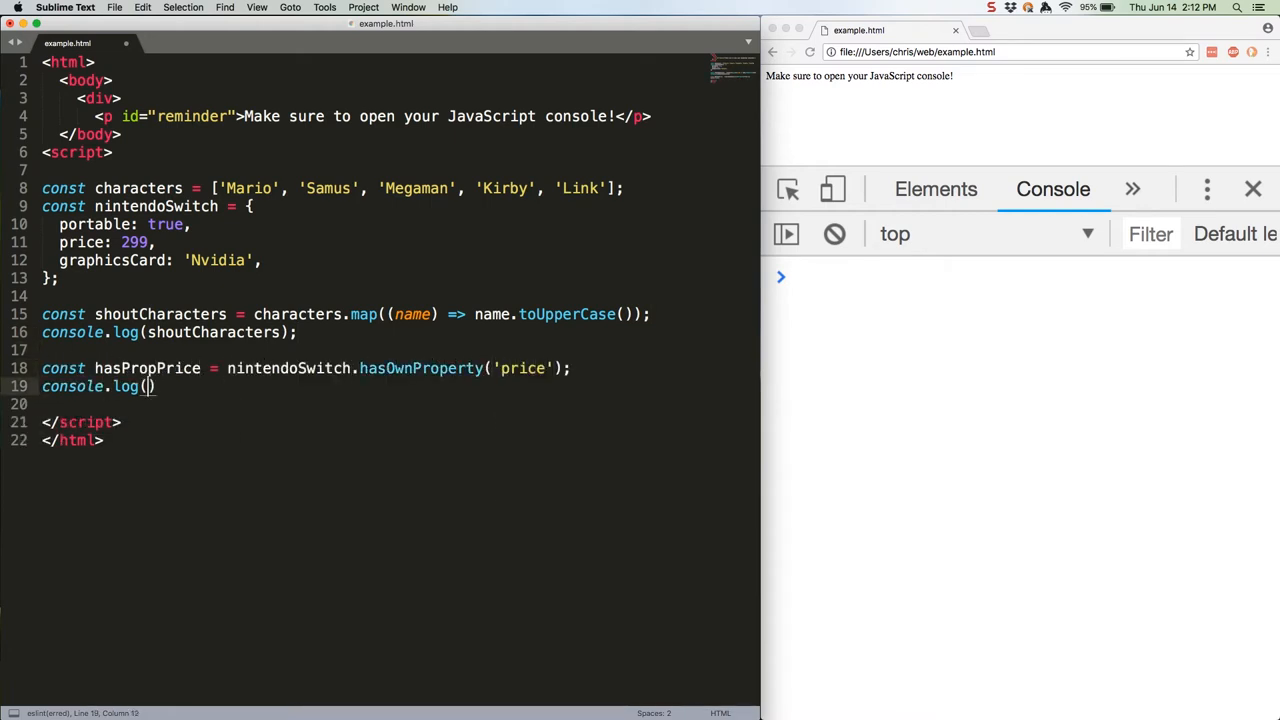
{"action": "type", "text": "hasPropPrice);"}
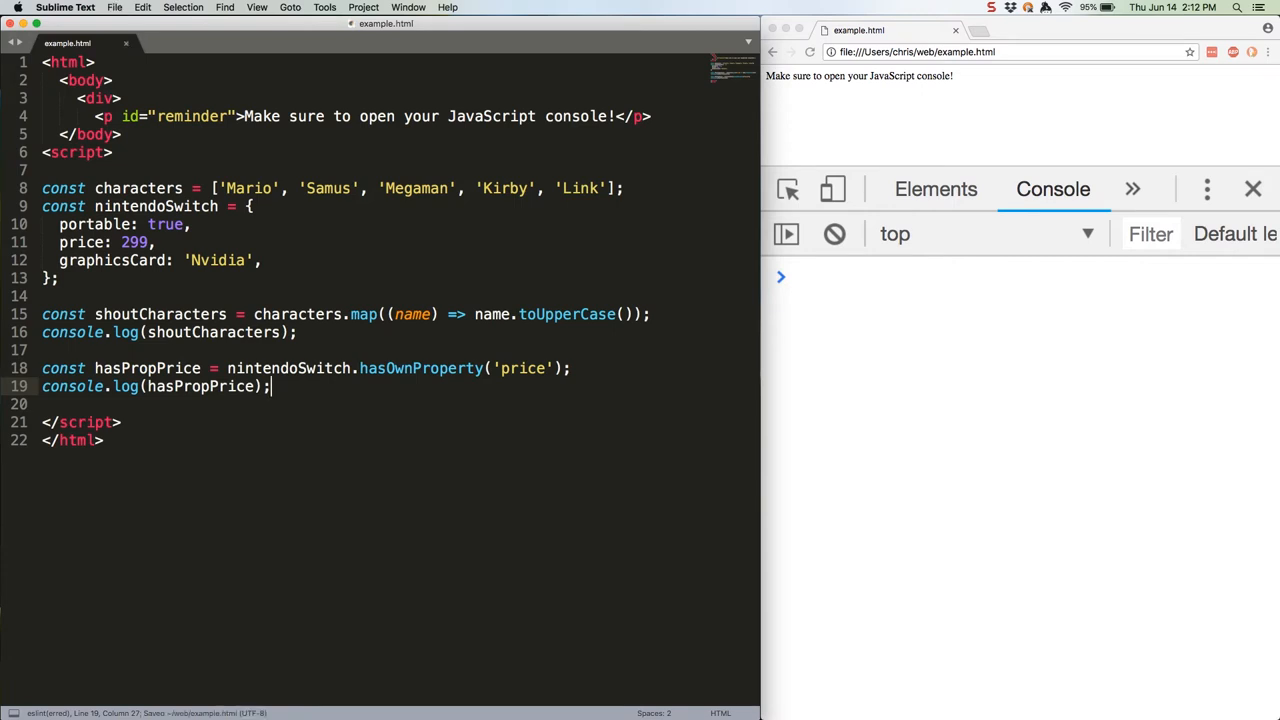
{"action": "mouse_move", "coordinate": [1004, 348]}
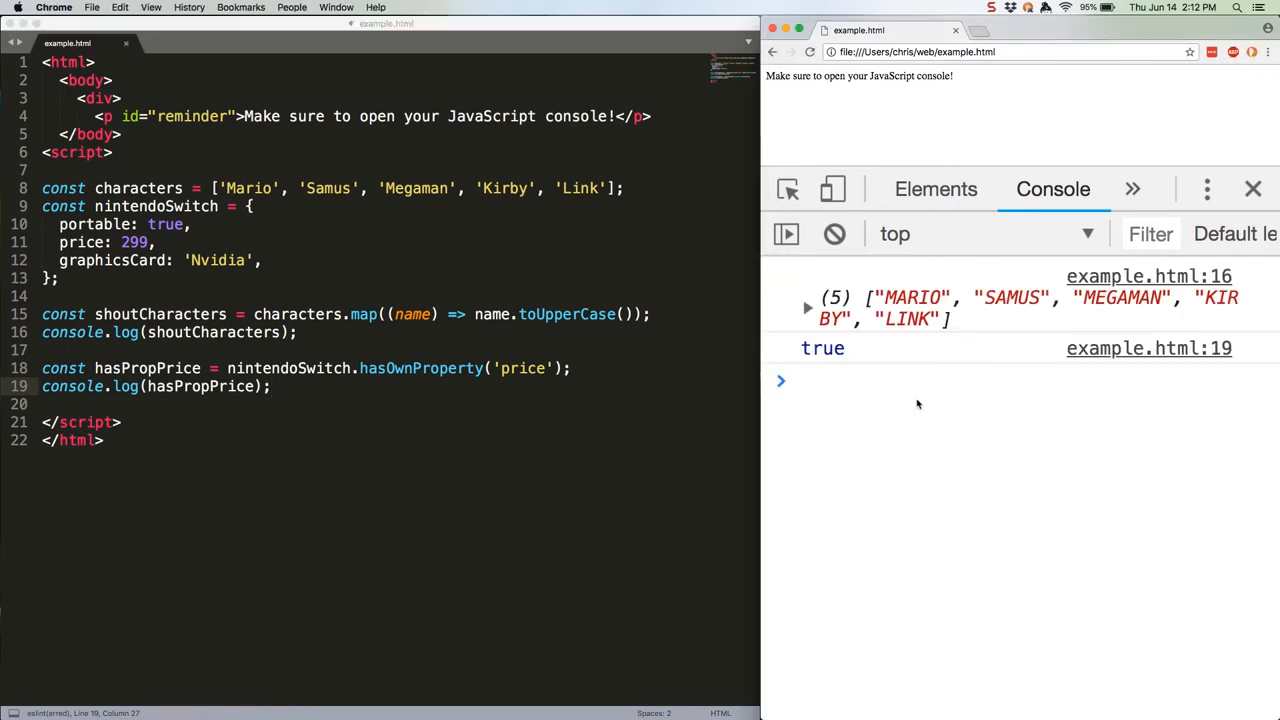
{"action": "mouse_move", "coordinate": [846, 498]}
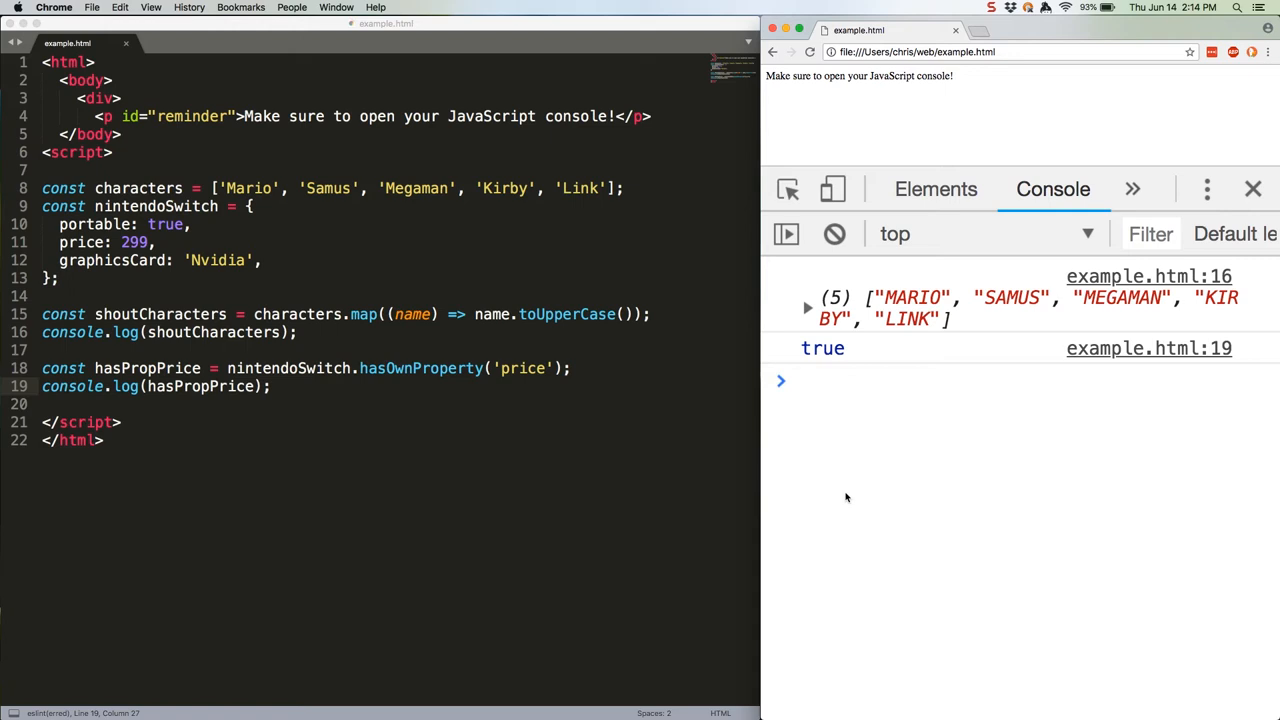
{"action": "mouse_move", "coordinate": [888, 184]}
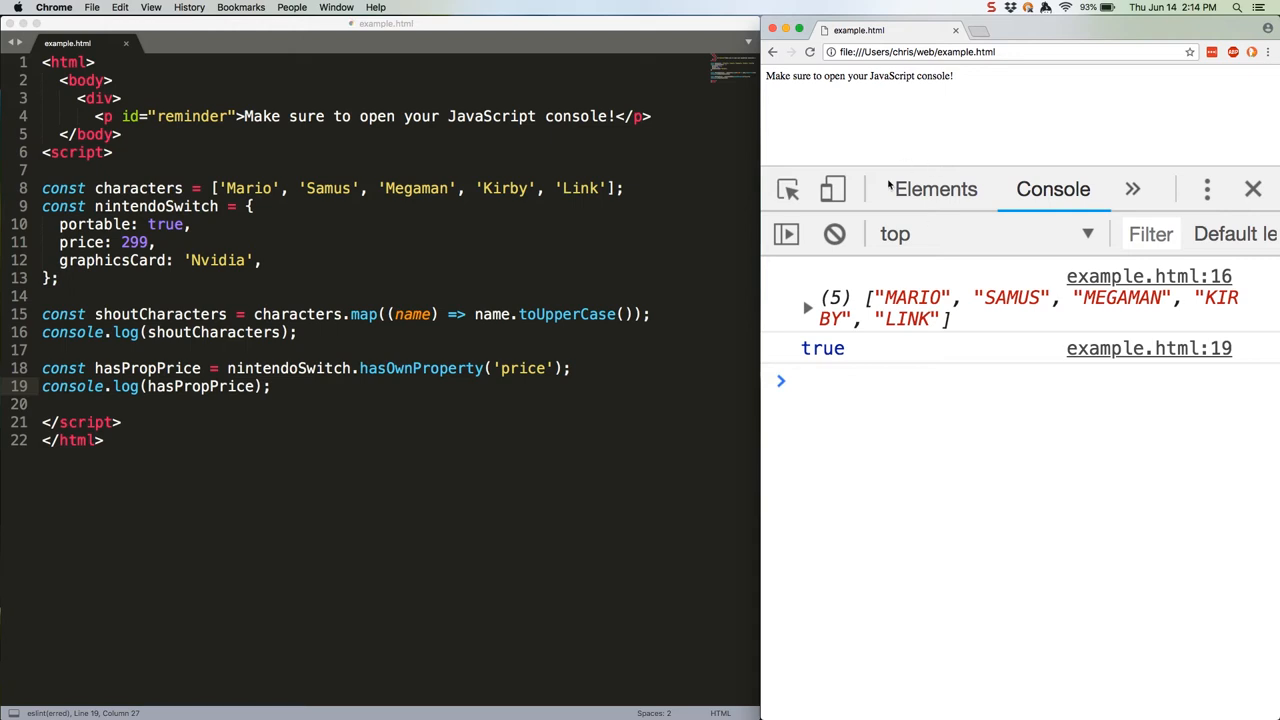
Declare const game = 'Smash Brothers Ultimate' and begin logging its length.
{"action": "type", "text": "const game = 'Smash Brothers Ultimate';"}
{"action": "type", "text": "console.log(game.length);"}
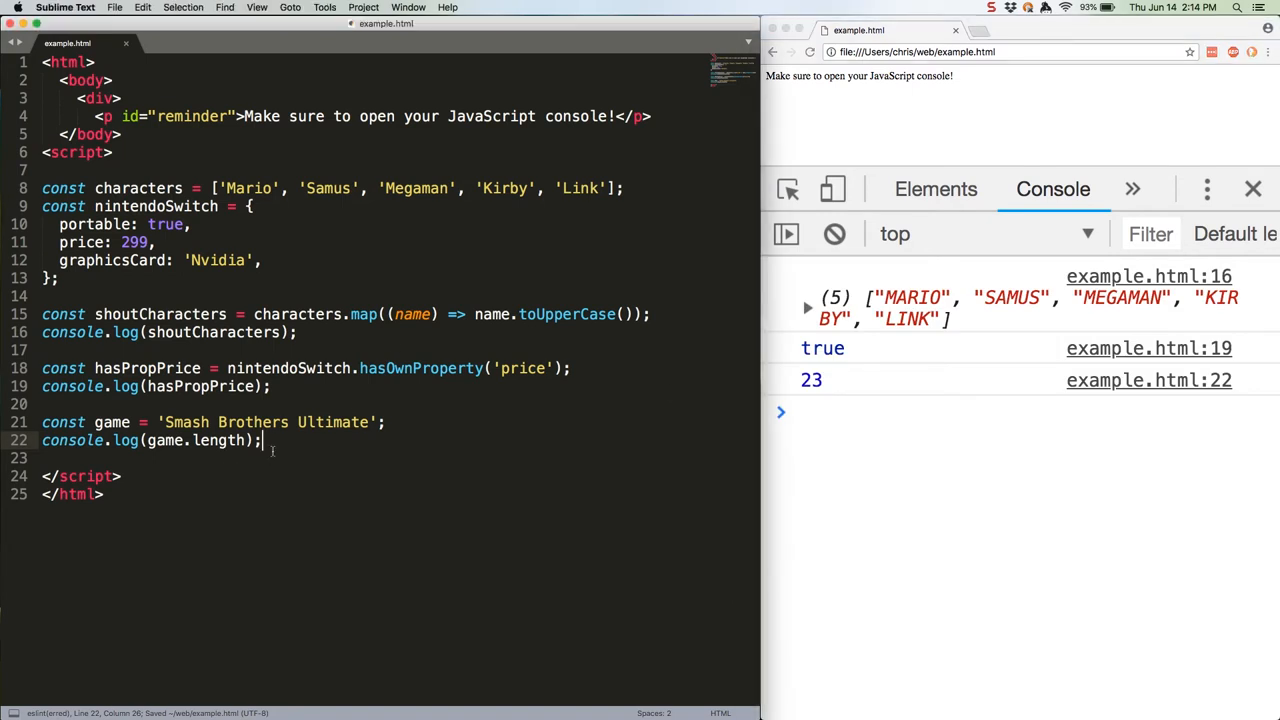
{"action": "type", "text": "game.myValue = 'test';"}
{"action": "type", "text": "console.log(game.myValue);"}
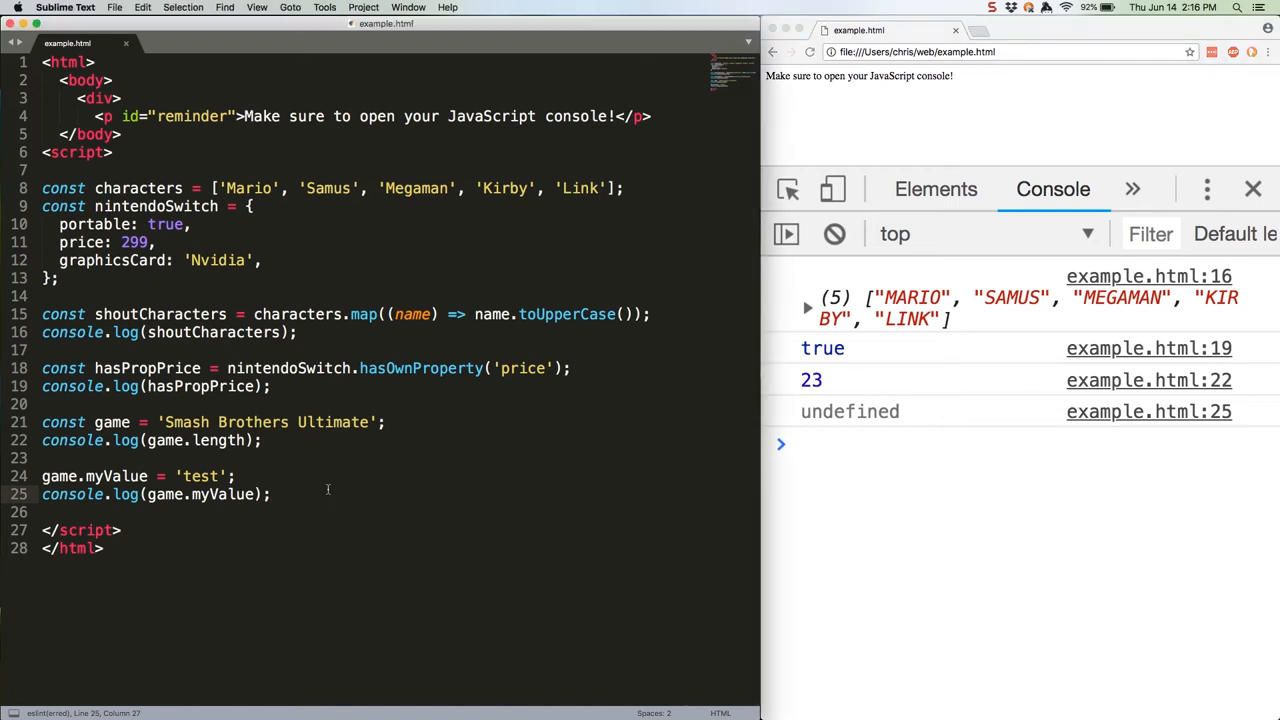
Write the SwitchGame constructor storing price and title with a givePrice template message.
{"action": "type", "text": "const switchGame = function(price, title) {"}
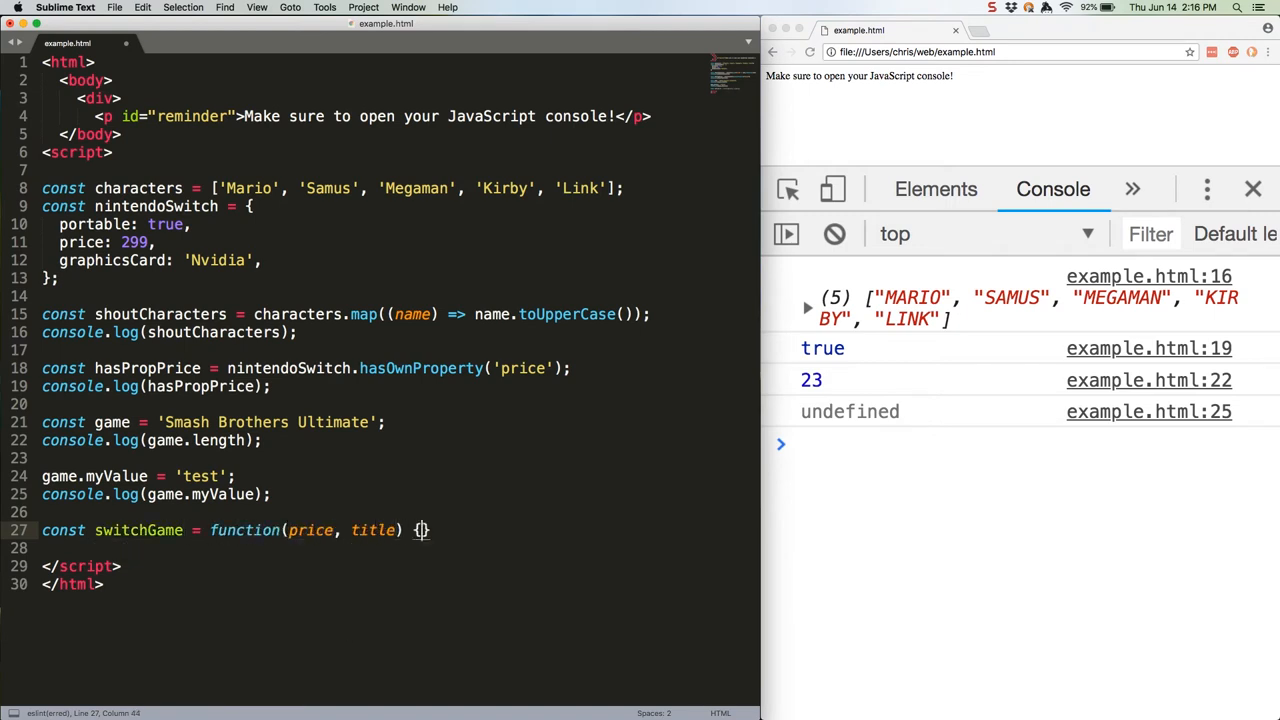
{"action": "type", "text": "this.price = price;"}
{"action": "type", "text": "return `The price of "}
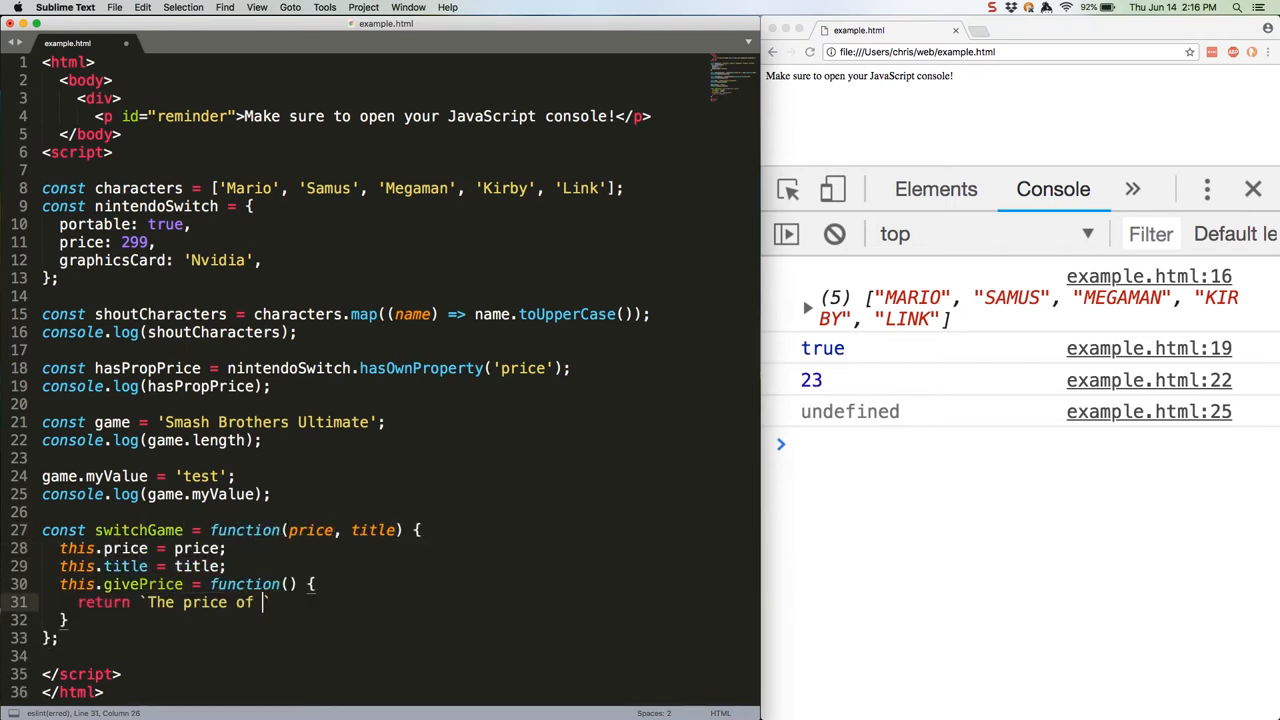
{"action": "type", "text": "${this.title} is $${this.price}`"}
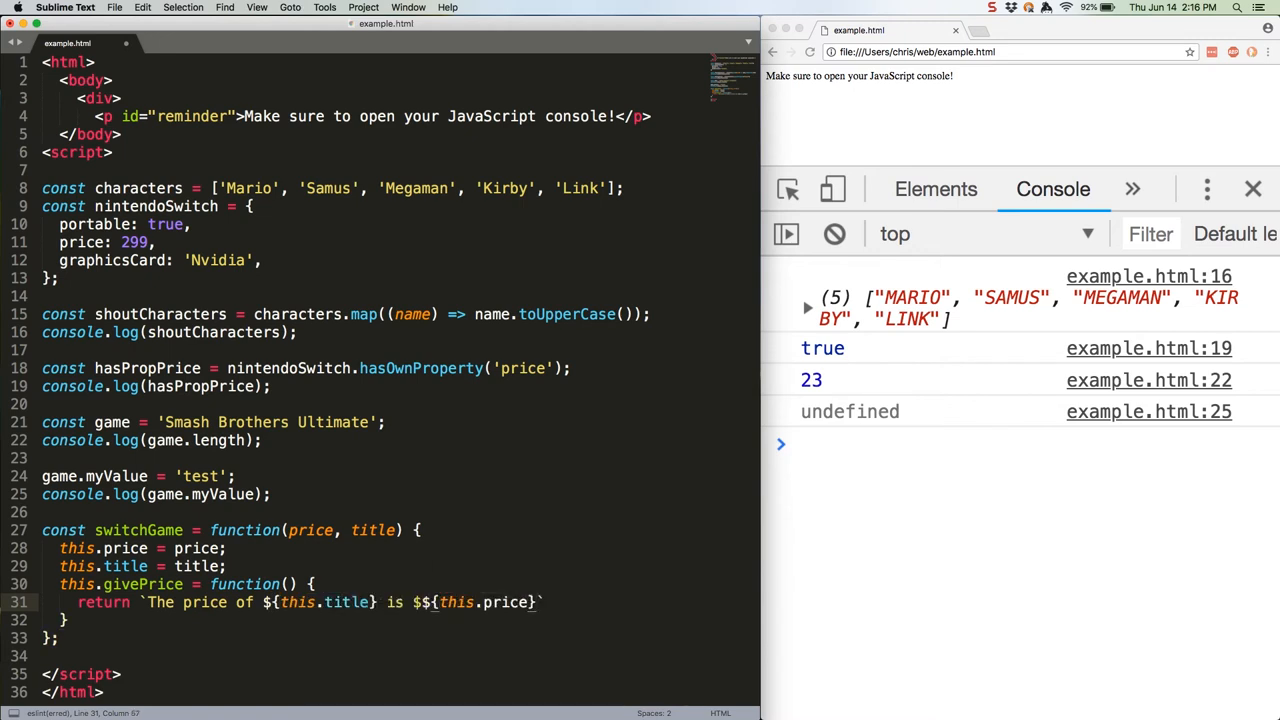
Create smashBros as new SwitchGame('54.99', 'Super Smash Bros. Ultimate') and log it.
{"action": "type", "text": "const smashBros ="}
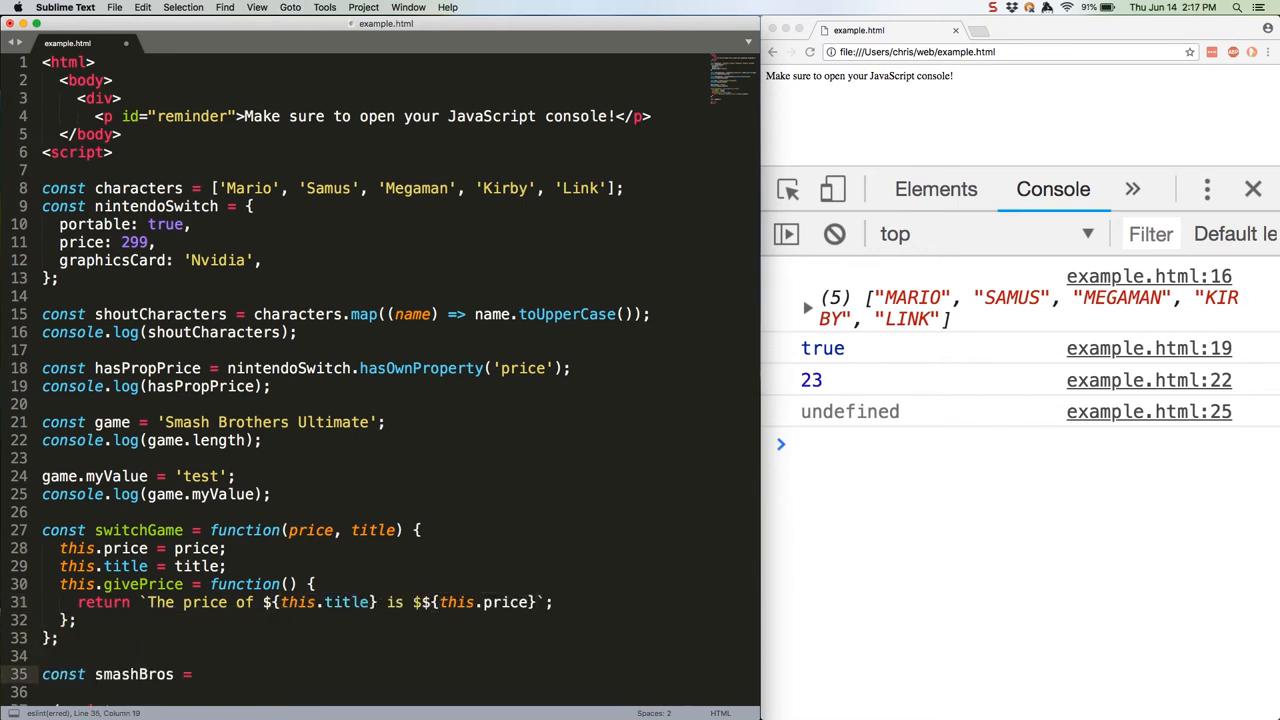
{"action": "type", "text": "new SwitchGame('54.99', 'Super Smash '"}
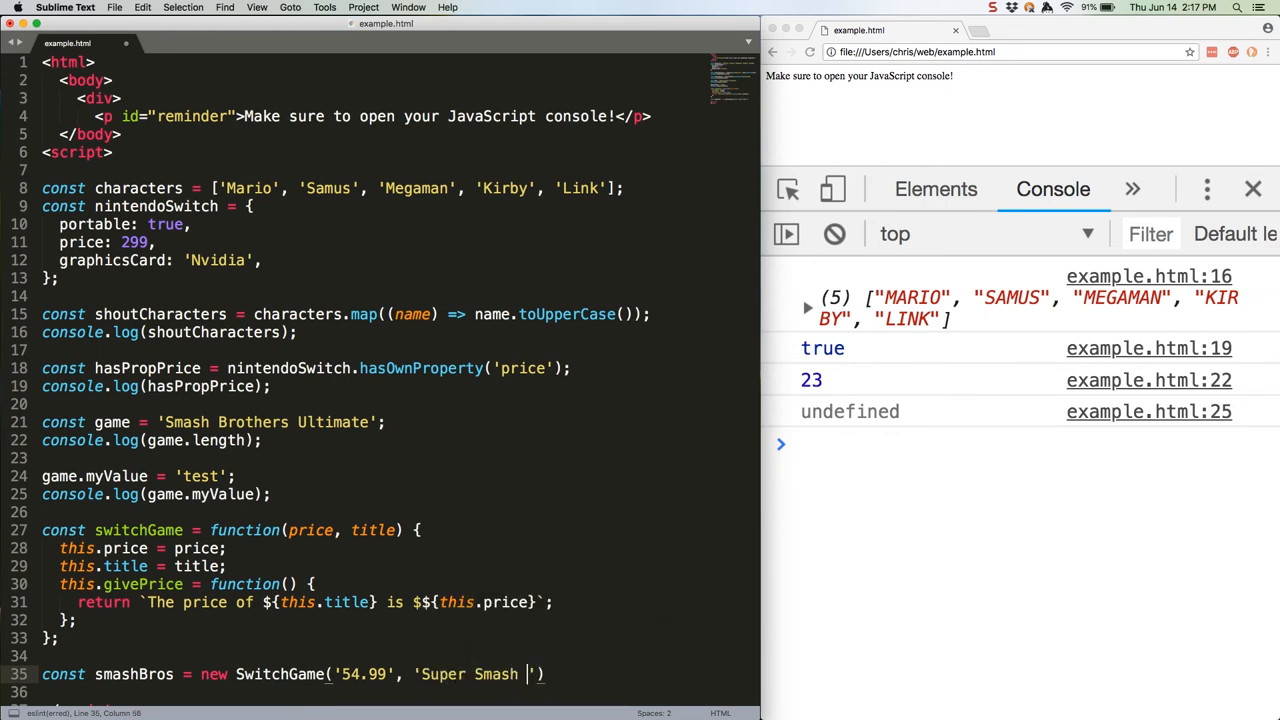
{"action": "type", "text": "Bros. Ultimate');"}
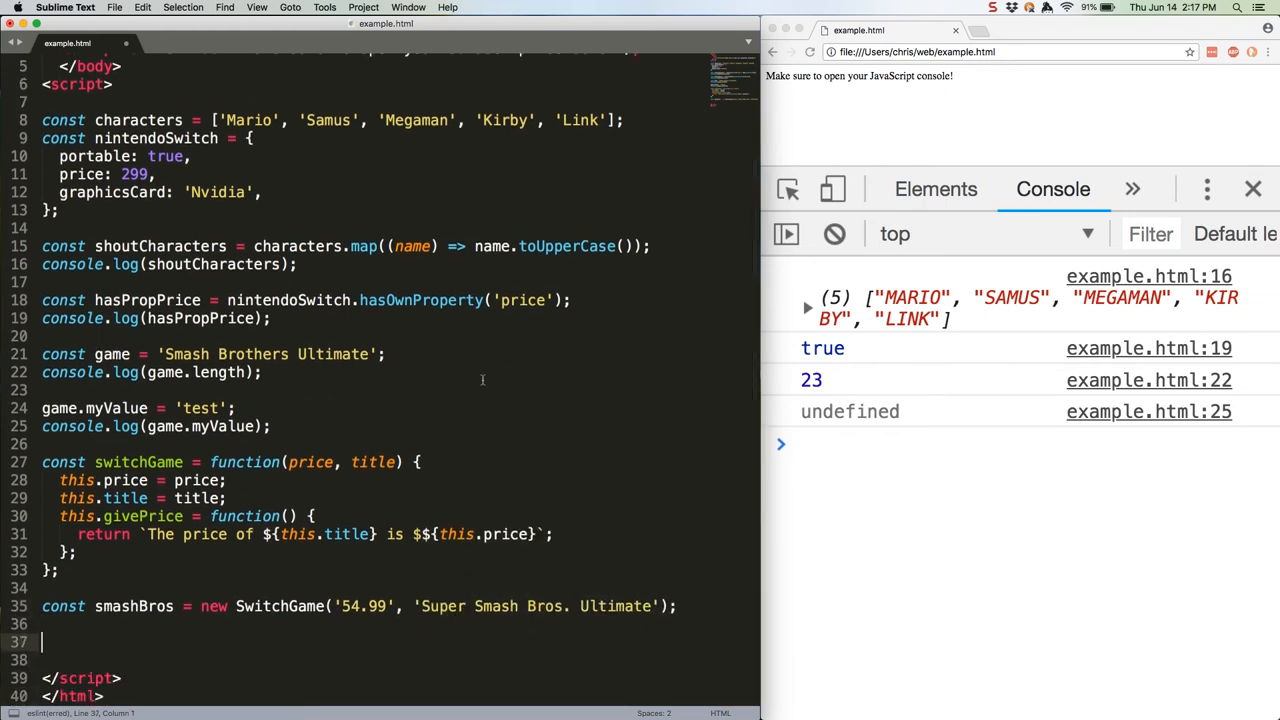
{"action": "type", "text": "console.log()"}
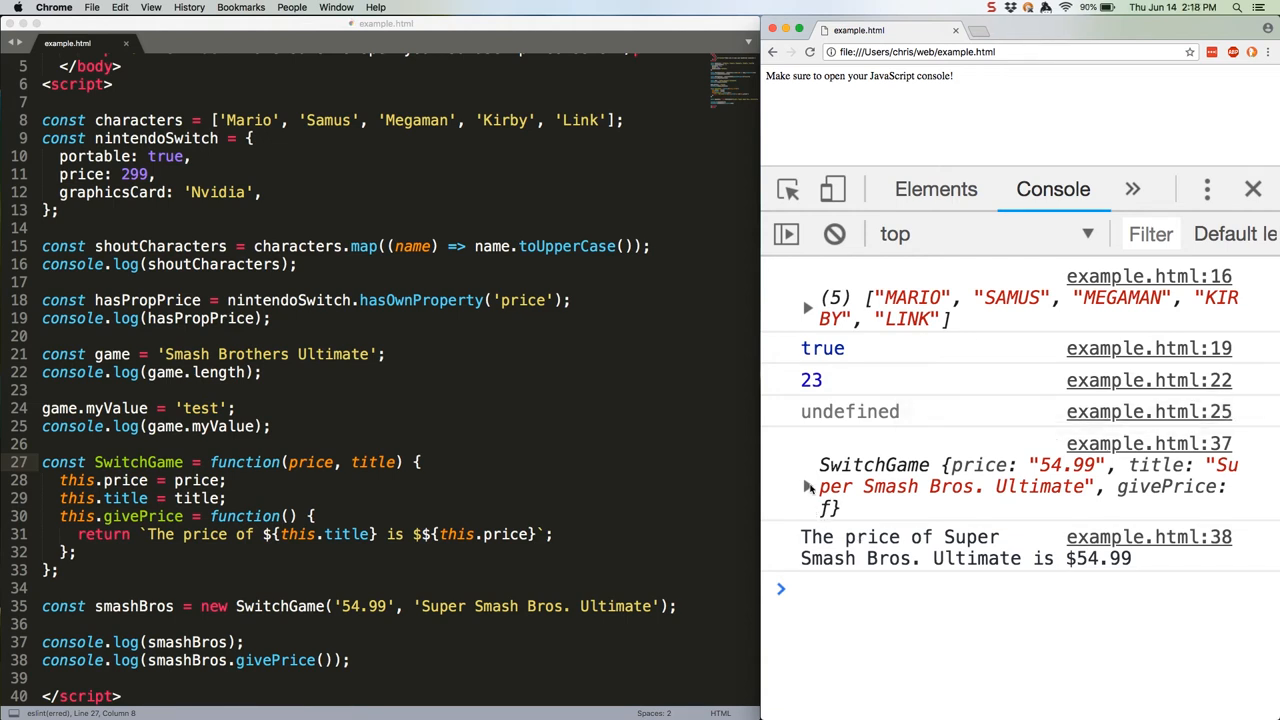
Expand the logged SwitchGame object to reveal givePrice, price and title.
{"action": "left_click", "coordinate": [808, 486]}
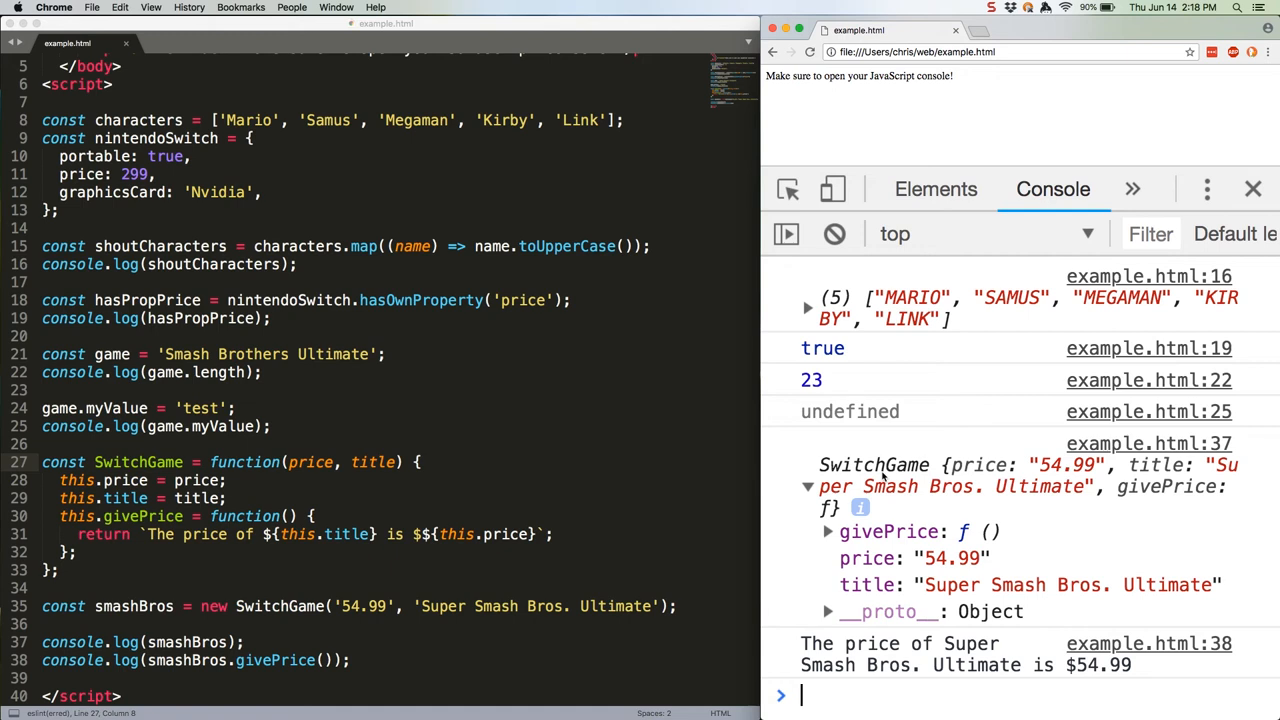
{"action": "mouse_move", "coordinate": [504, 500]}
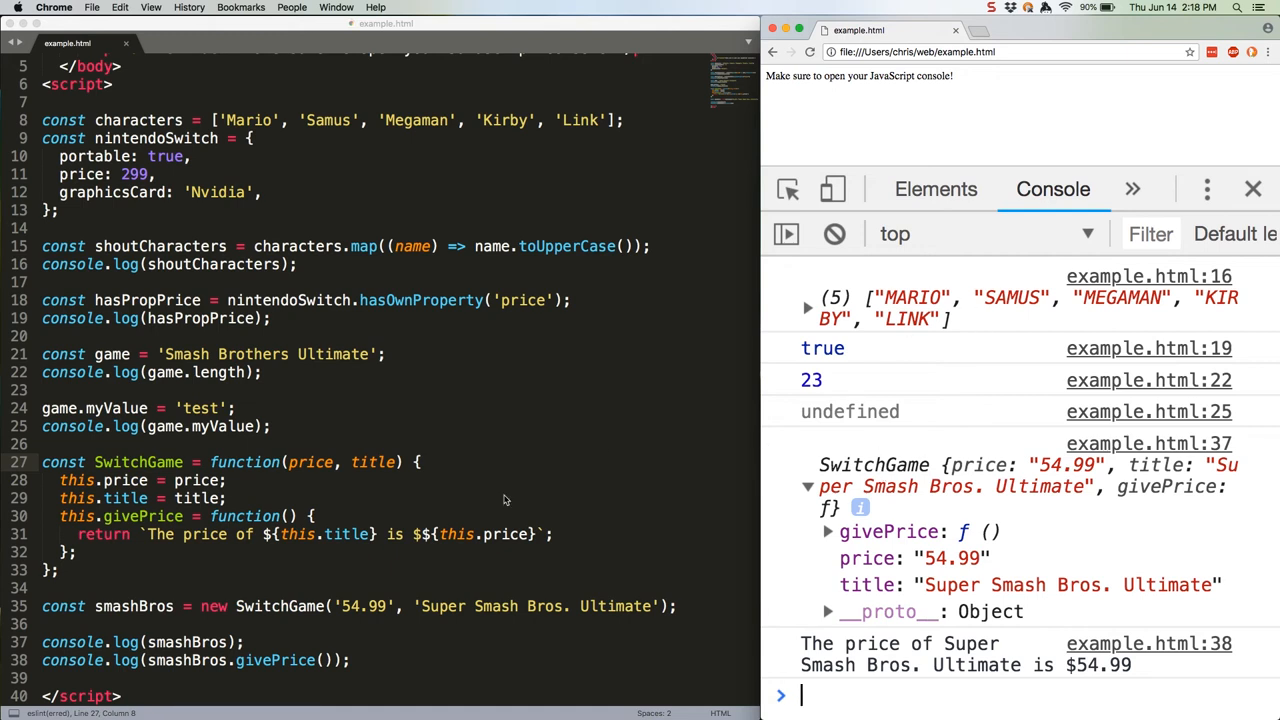
Log smashBros.hasOwnProperty('title') and save the script.
{"action": "type", "text": "console.log()"}
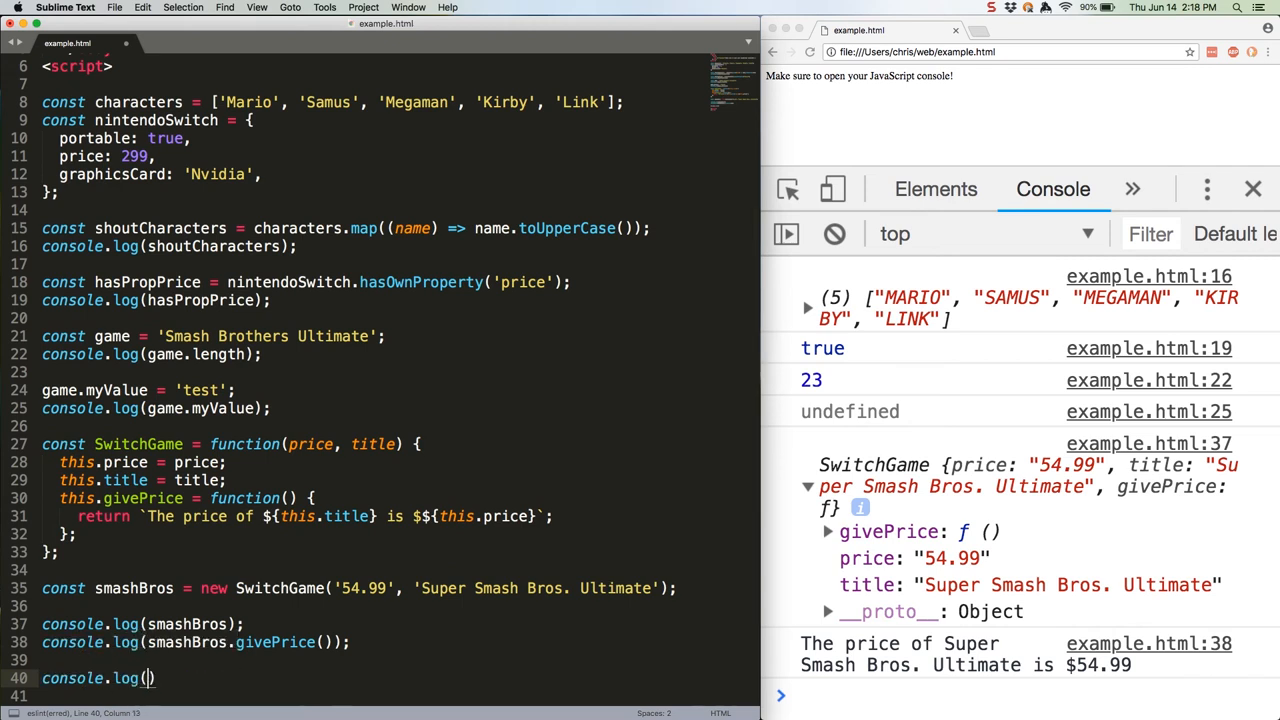
{"action": "type", "text": "smashBros.hasOwnProperty('title'));"}
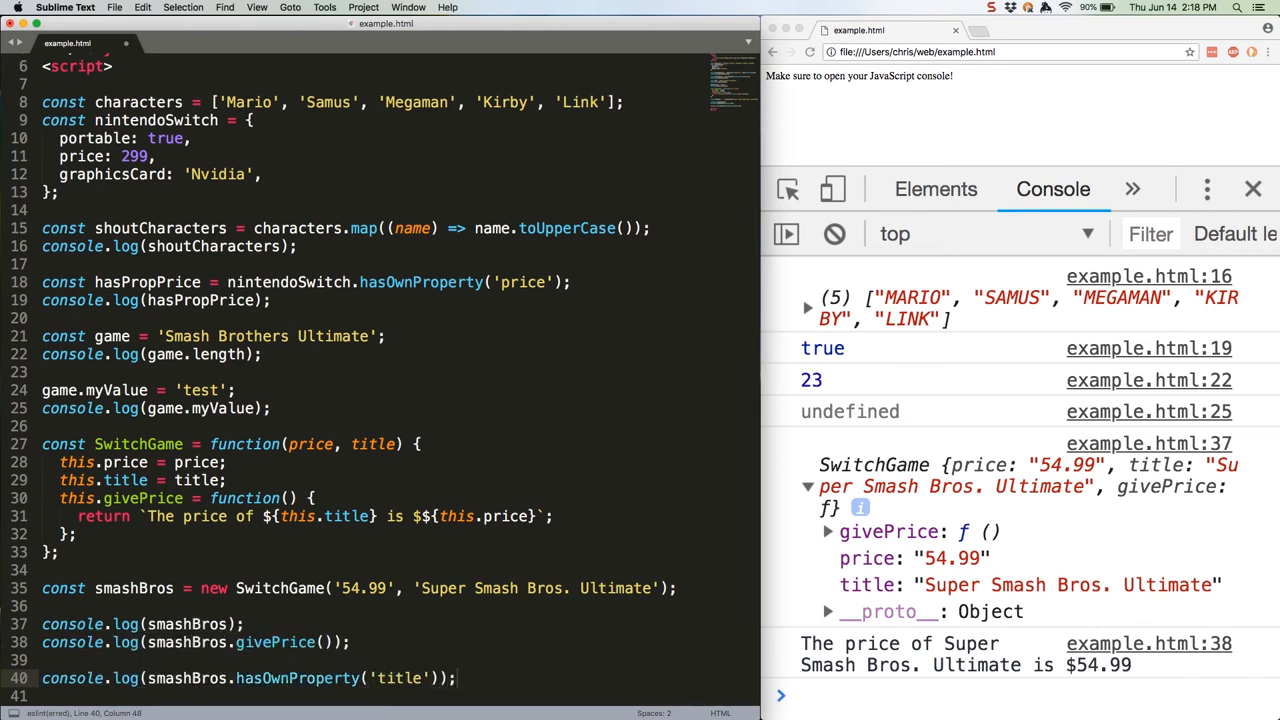
{"action": "key", "text": "cmd+s"}
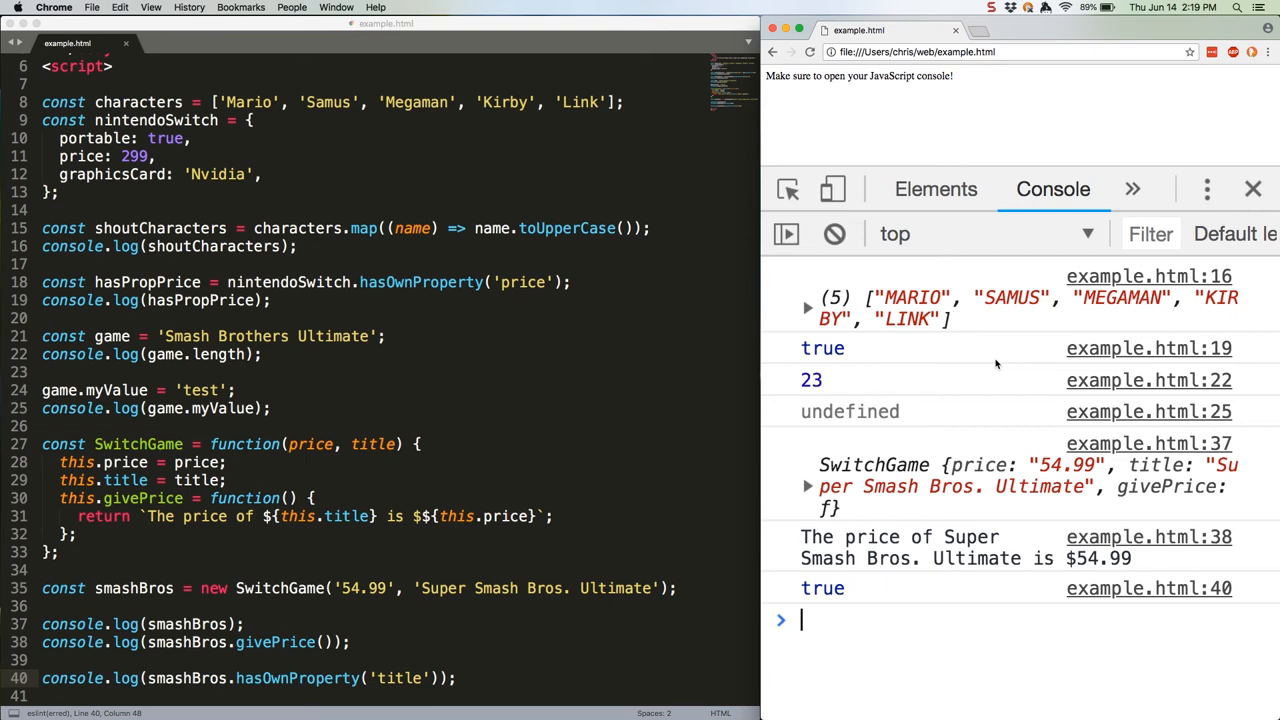
Begin overwriting smashBros.price to '59.99' for the updated price message.
{"action": "type", "text": "smashBros.price = '59.99';"}
{"action": "type", "text": "console.log(smashBros.givePrice());"}
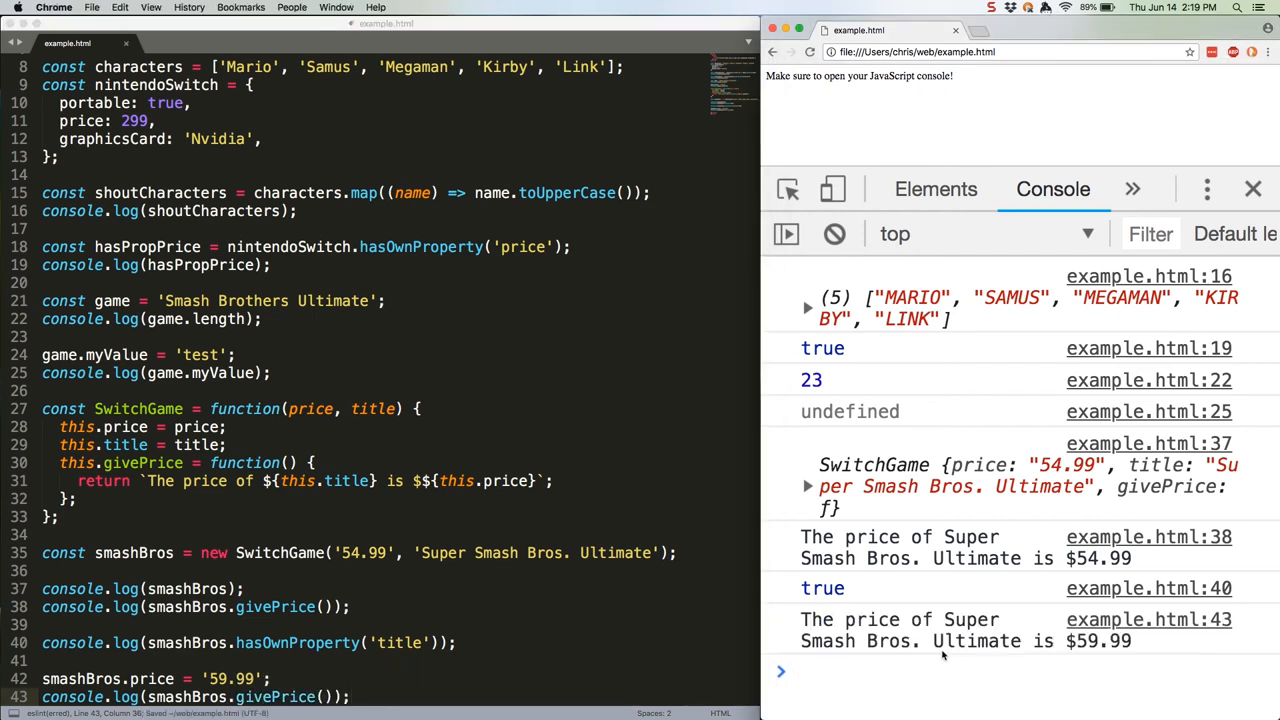
{"action": "left_click", "coordinate": [900, 672]}
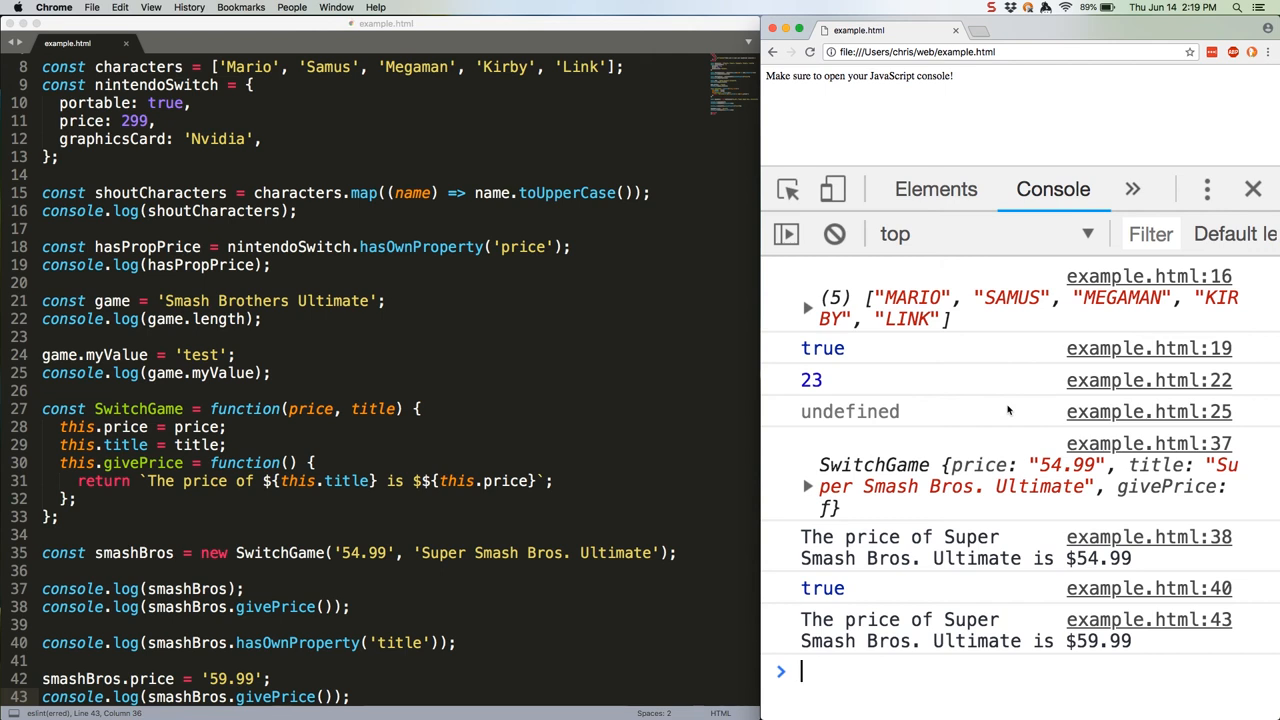